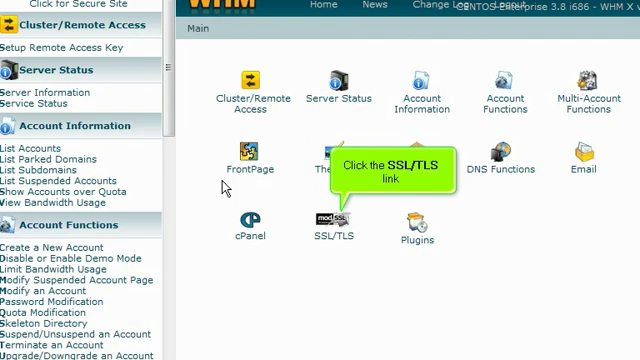
- Go to the SSL/TLS section from the WHM main page
left_click(328, 218)
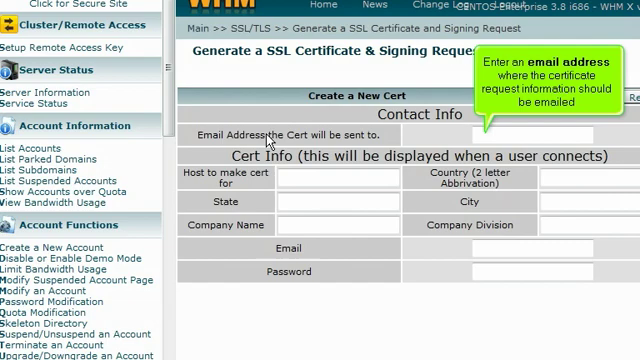
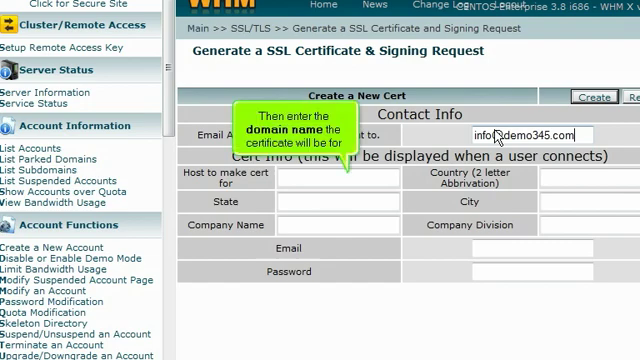
type("demo345.com")
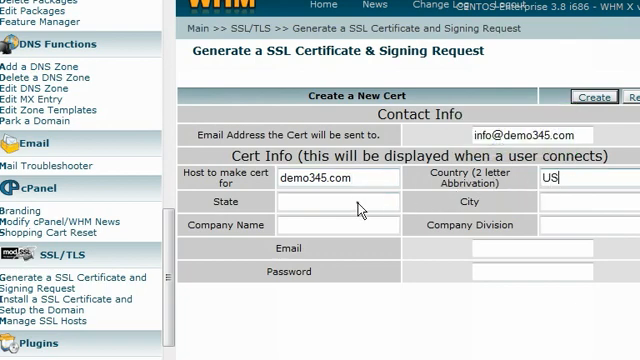
type("Atla")
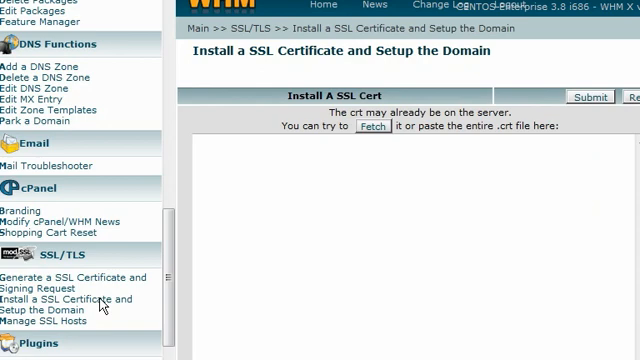
- Scroll through the Install a SSL Certificate and Setup the Domain form to the CA bundle field
scroll("down", 3)
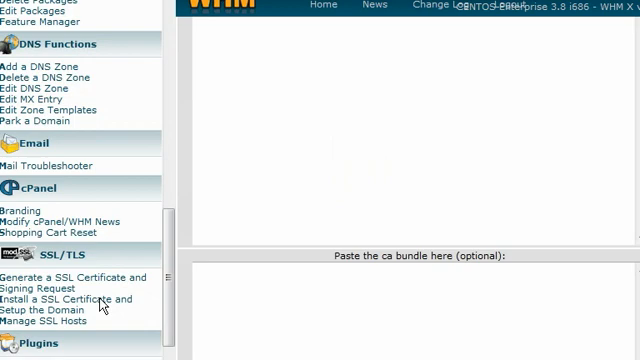
- Leave the install form and return to the WHM main page via Home
left_click(56, 300)
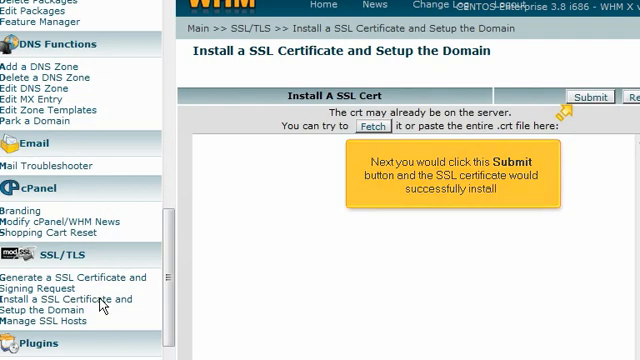
left_click(304, 6)
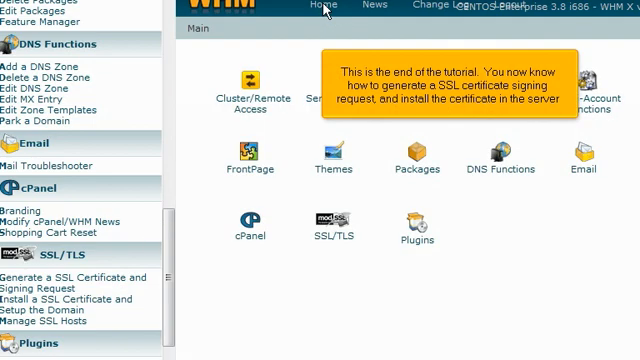